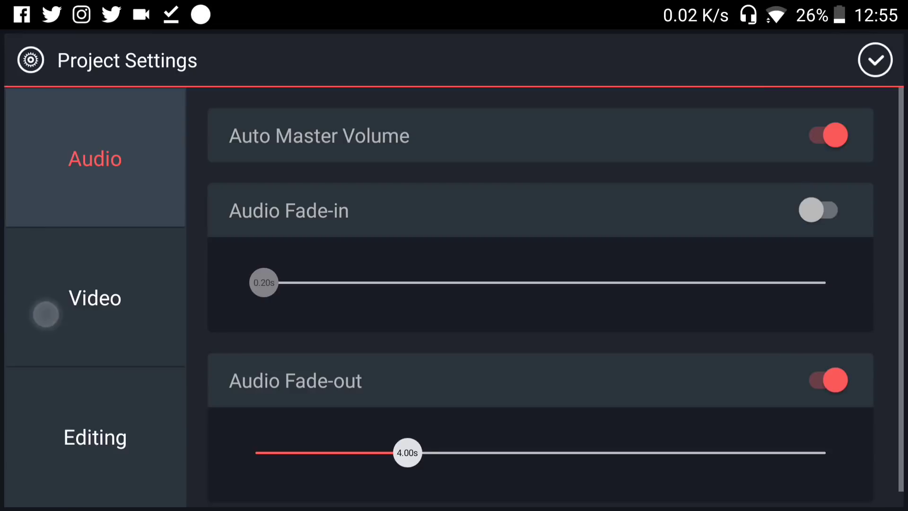
# Step: Dismiss Project Settings and the voice recorder, landing in the project with the 12-second mountain image clip
pyautogui.click(875, 59)
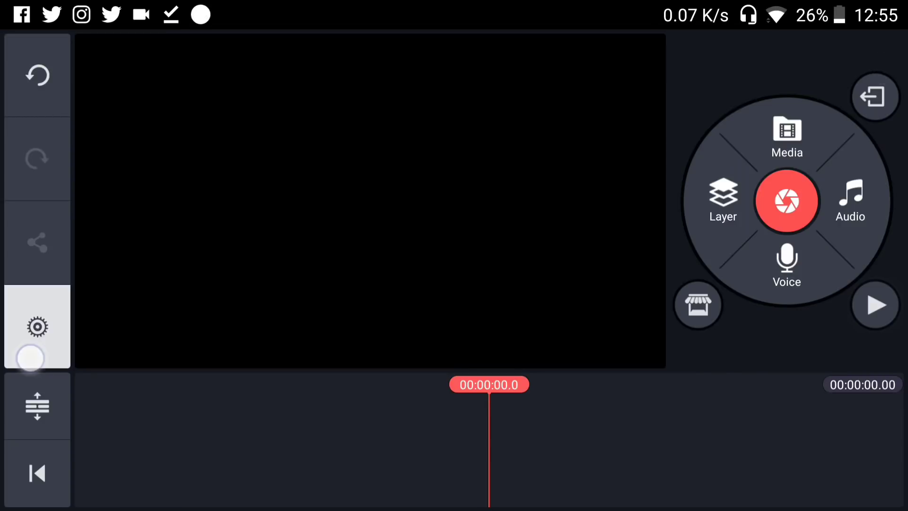
pyautogui.click(37, 326)
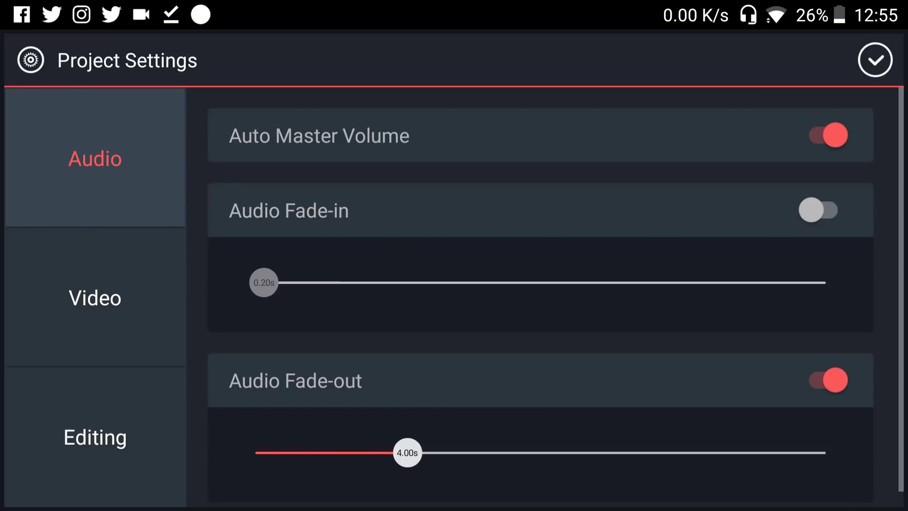
pyautogui.click(875, 60)
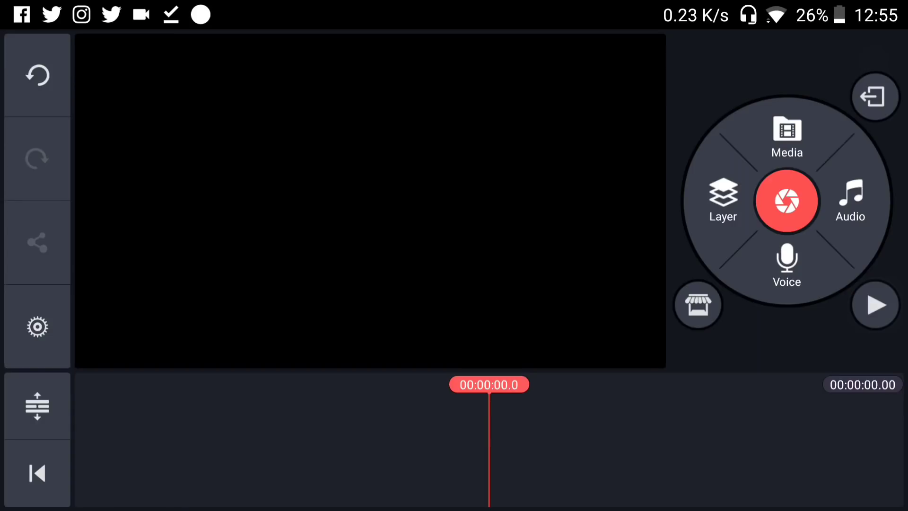
pyautogui.click(786, 264)
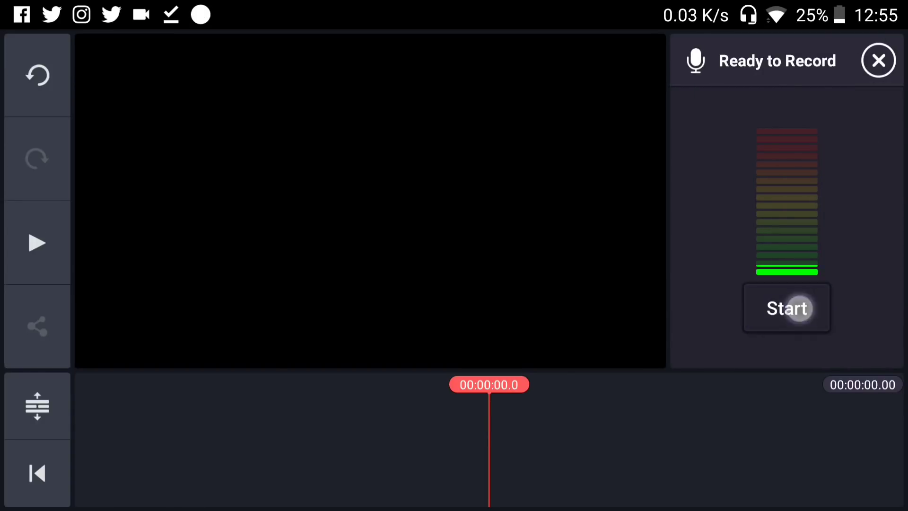
pyautogui.click(878, 60)
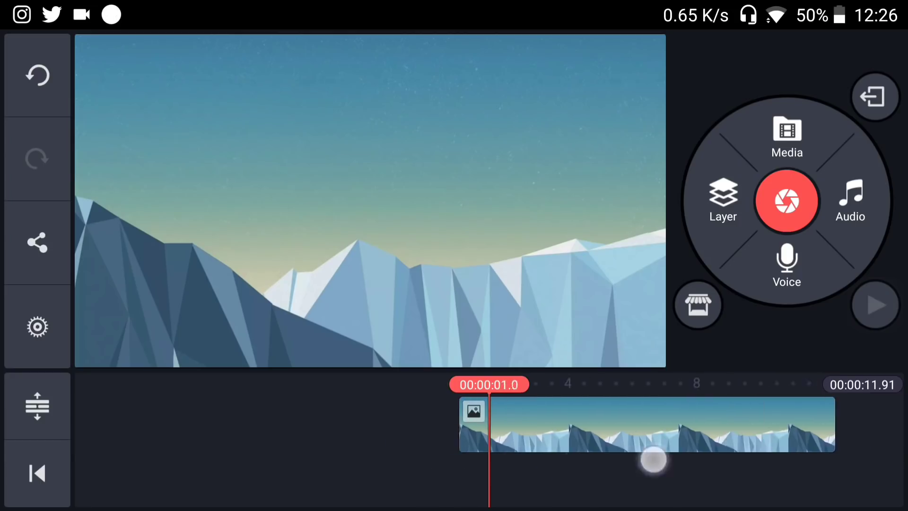
# Step: Browse Layer > Media into the Screener folder to reach the phone mockup image
pyautogui.click(722, 201)
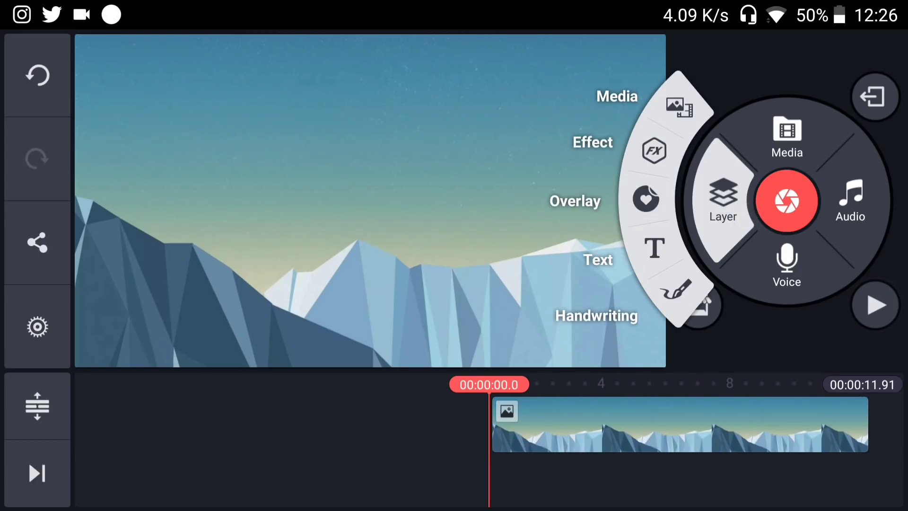
pyautogui.click(786, 136)
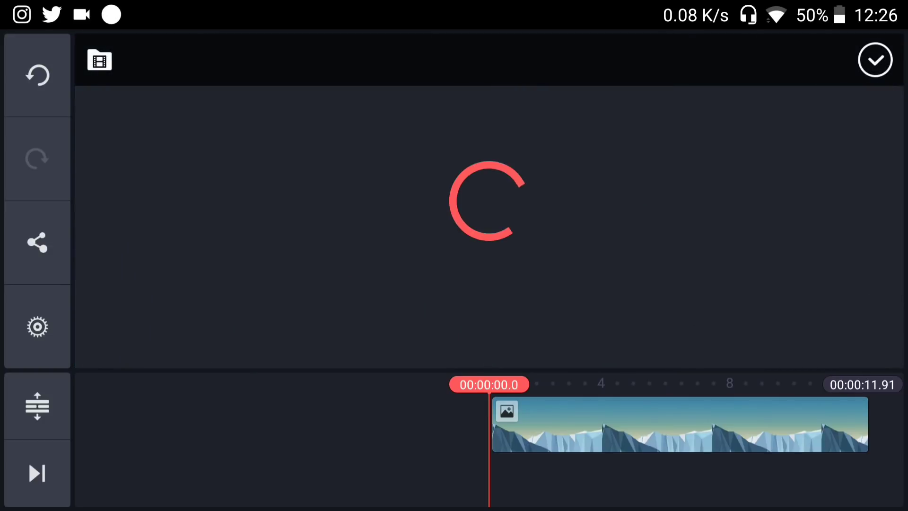
pyautogui.click(99, 60)
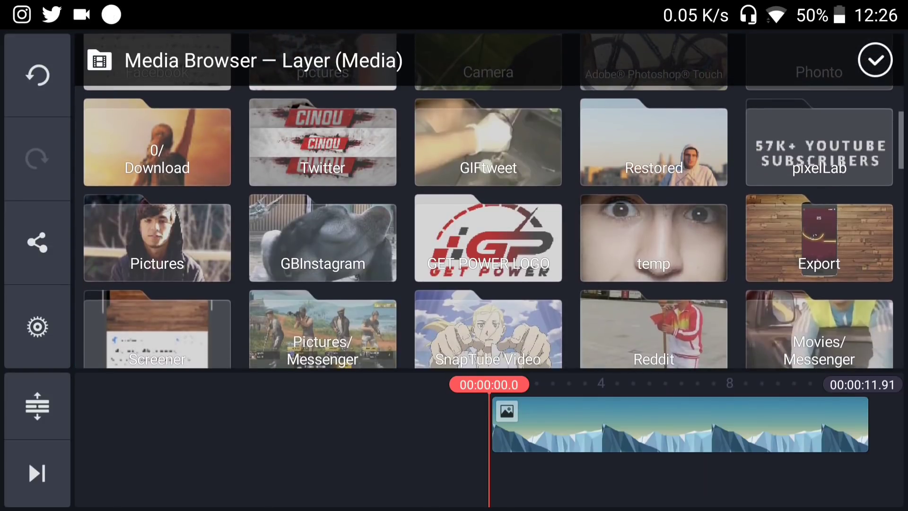
pyautogui.scroll(3)
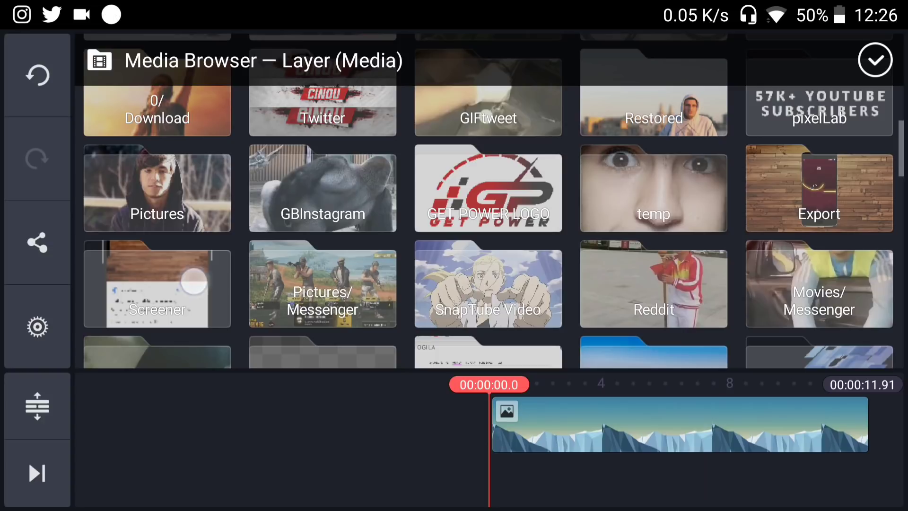
pyautogui.click(156, 285)
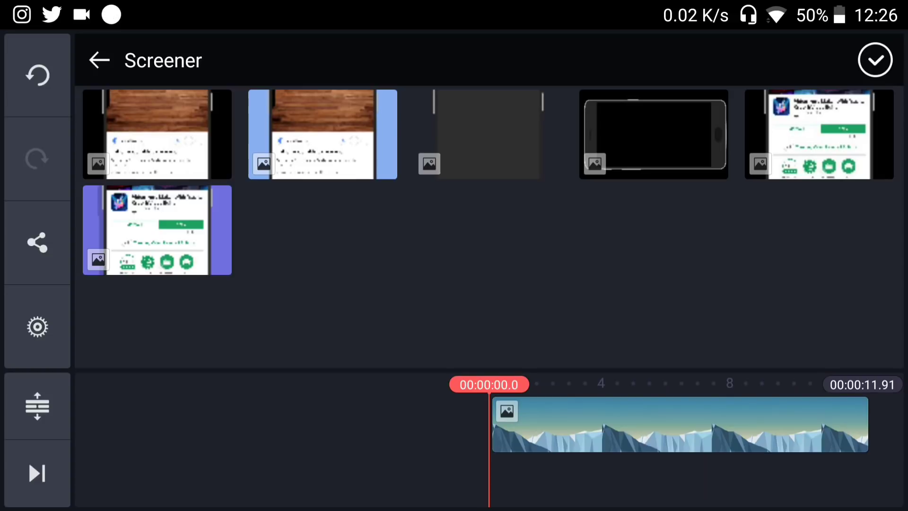
# Step: Star the phone mockup image as a favourite and return to the editor
pyautogui.click(480, 134)
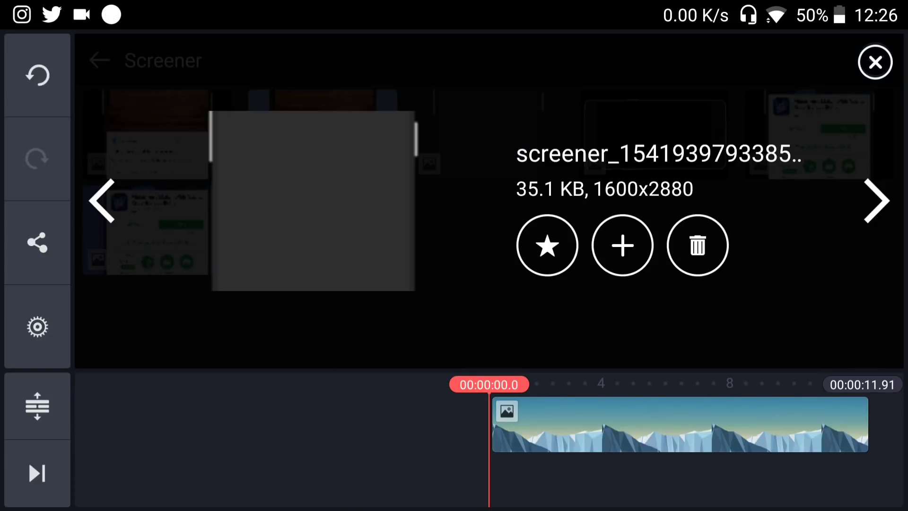
pyautogui.click(547, 244)
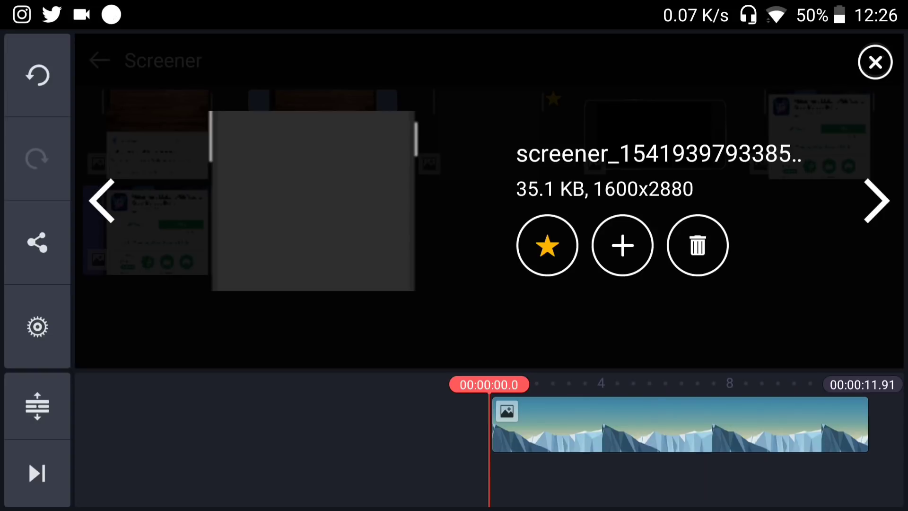
pyautogui.click(875, 63)
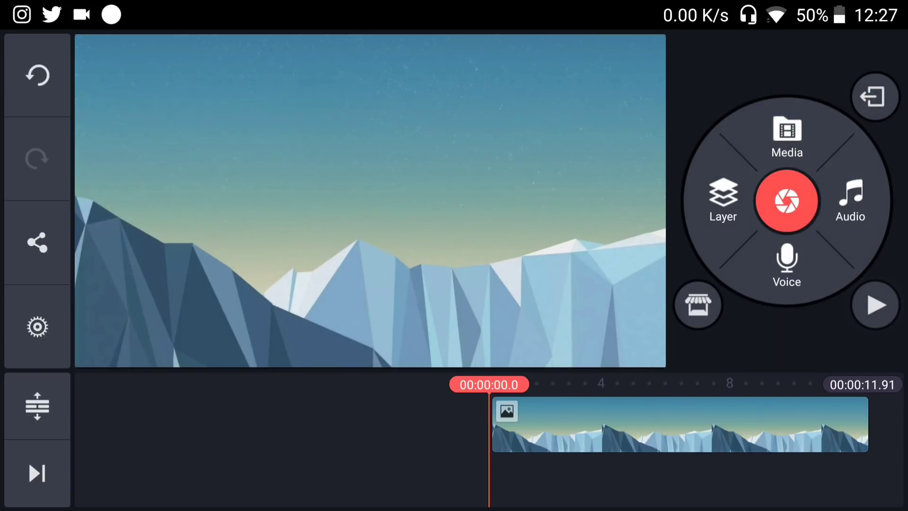
# Step: Add the favourited phone mockup image as a layer over the mountain clip
pyautogui.click(723, 202)
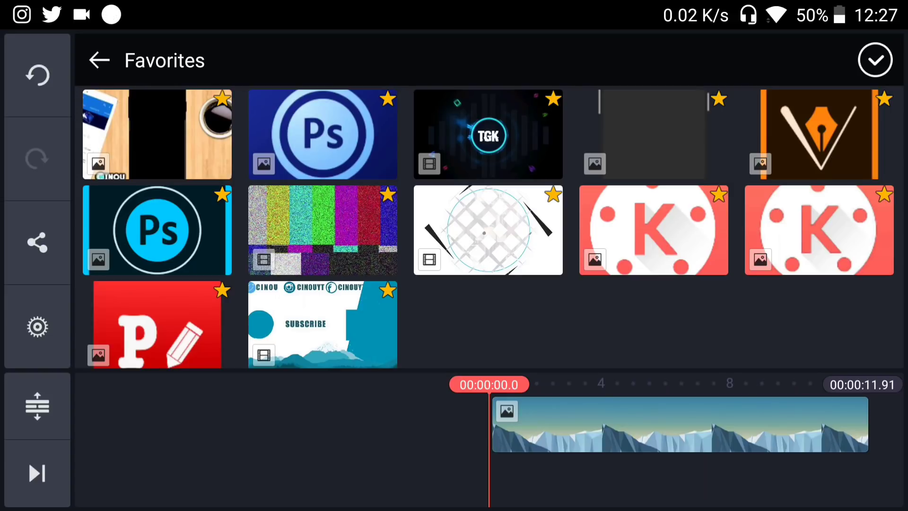
pyautogui.scroll(3)
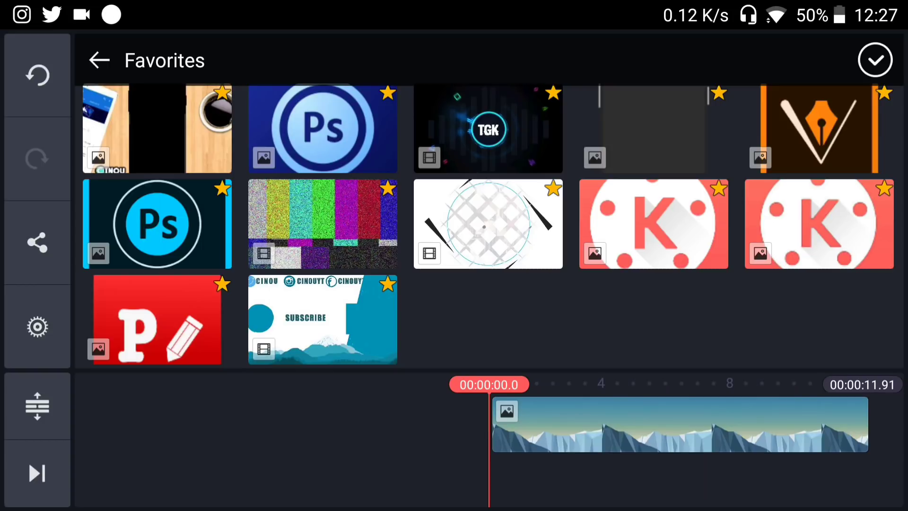
pyautogui.click(488, 223)
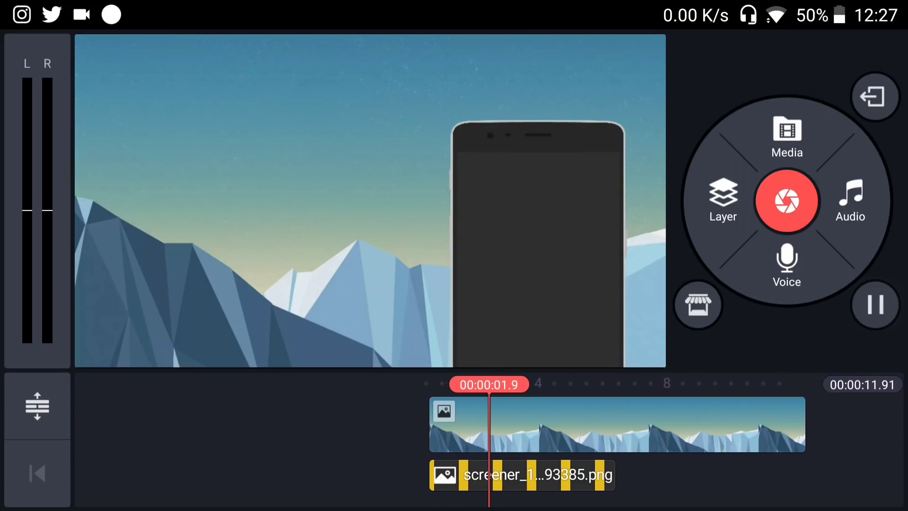
# Step: Create a text layer reading CINOU centred over the mountain background
pyautogui.click(520, 473)
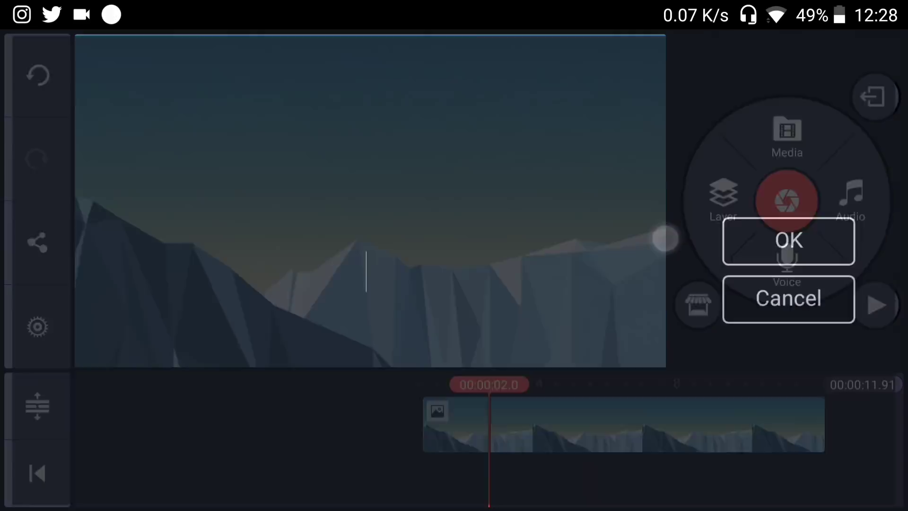
pyautogui.write('C')
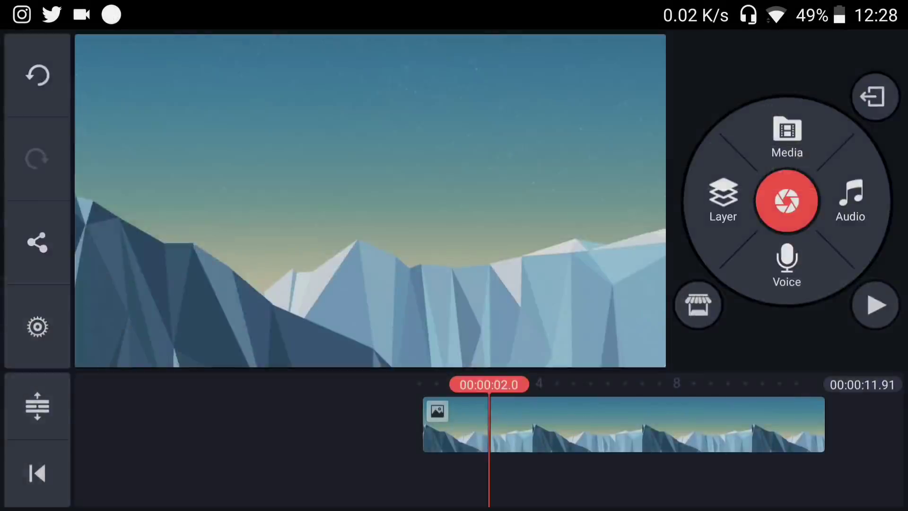
pyautogui.click(723, 200)
pyautogui.write('CINOU')
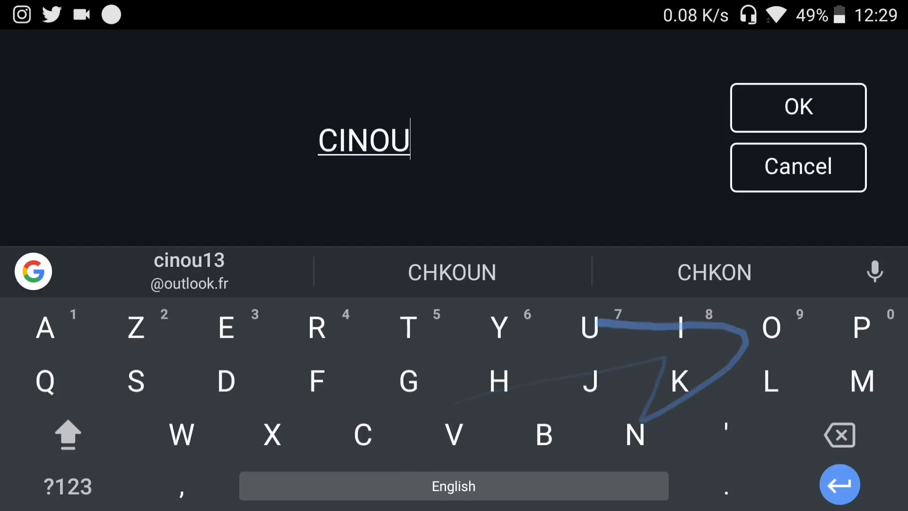
pyautogui.click(798, 107)
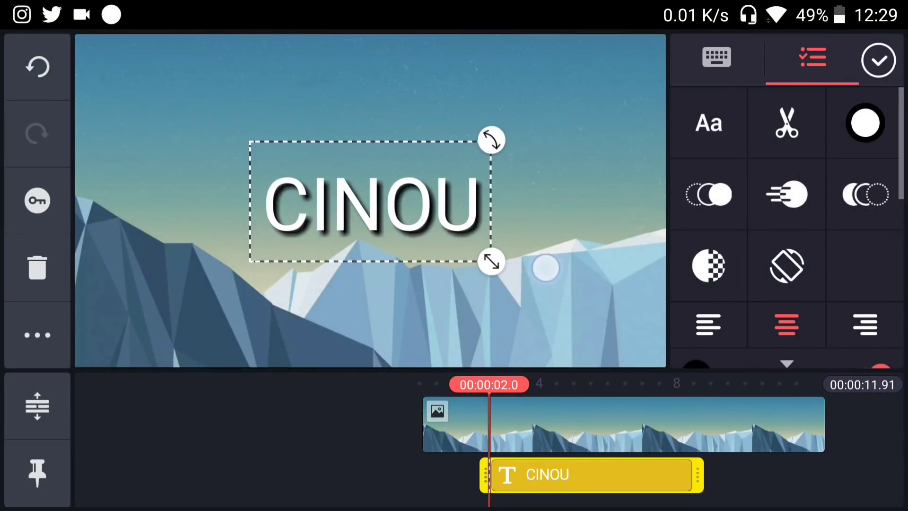
# Step: Style CINOU in Roboto Black Italic with black shadow, glow and outline colours
pyautogui.click(707, 122)
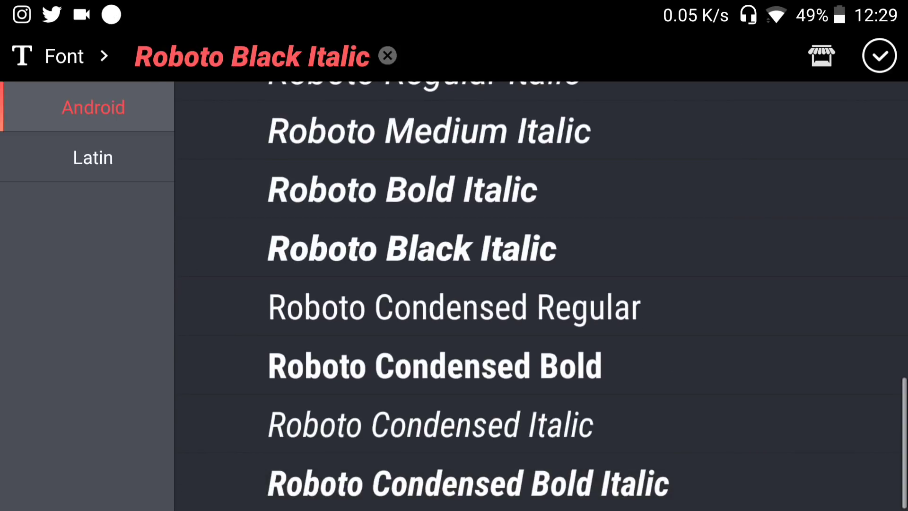
pyautogui.click(880, 55)
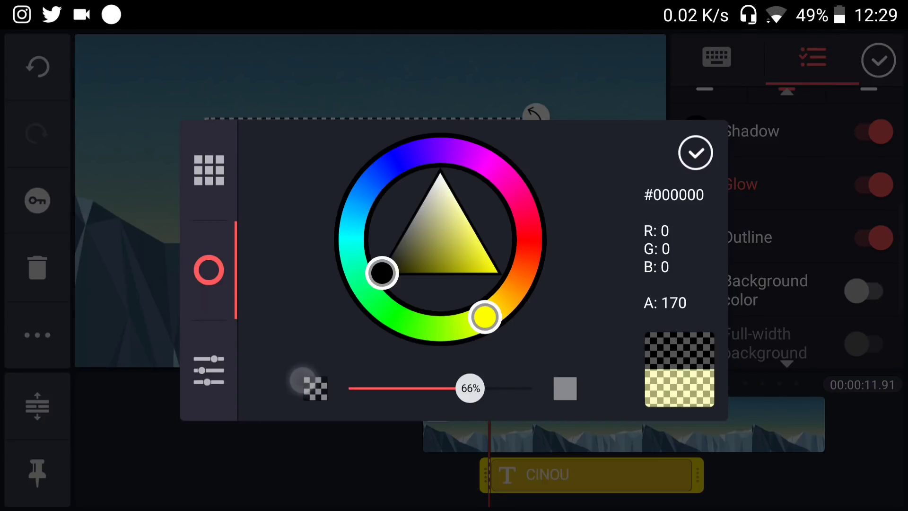
pyautogui.click(695, 152)
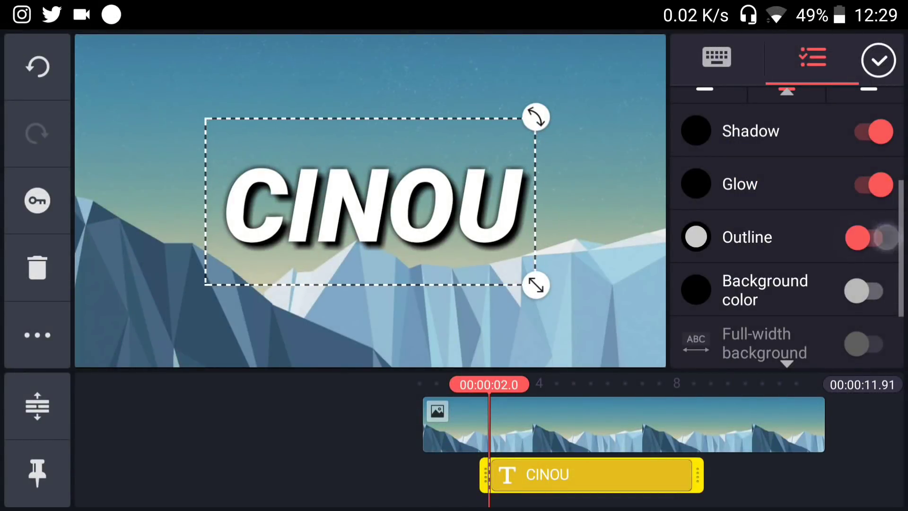
pyautogui.click(695, 236)
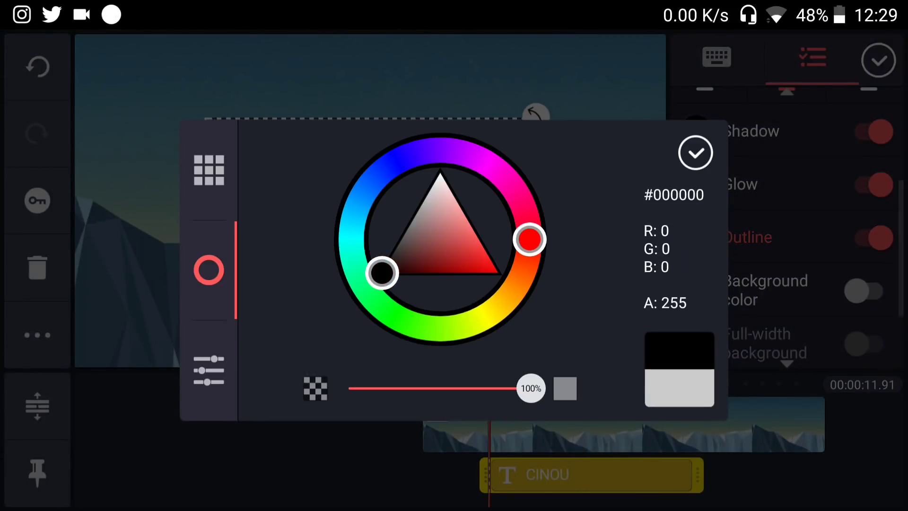
pyautogui.click(695, 152)
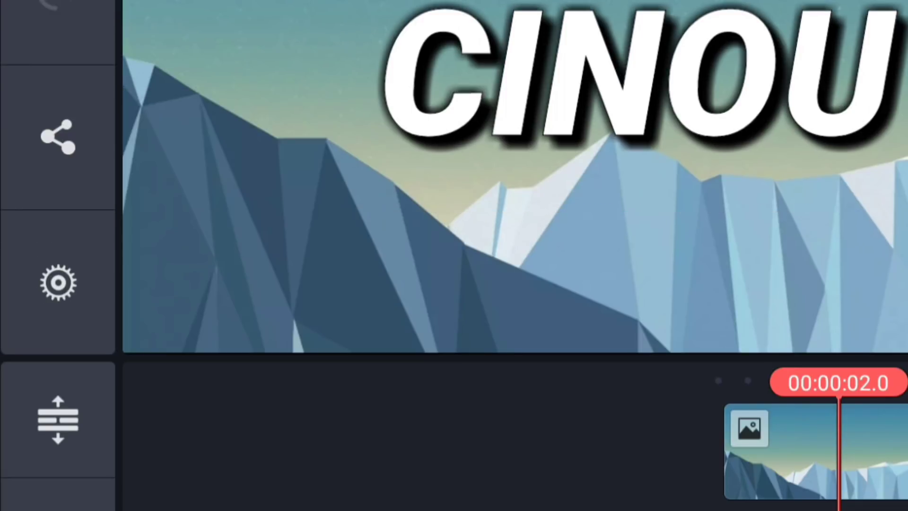
# Step: Duplicate the CINOU layer and offset the copy behind the original for a 3D depth look
pyautogui.click(37, 332)
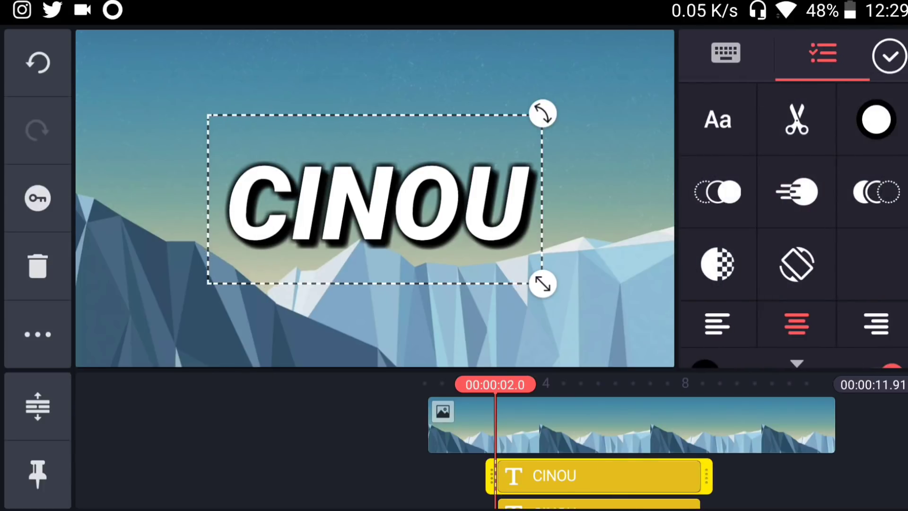
pyautogui.click(889, 55)
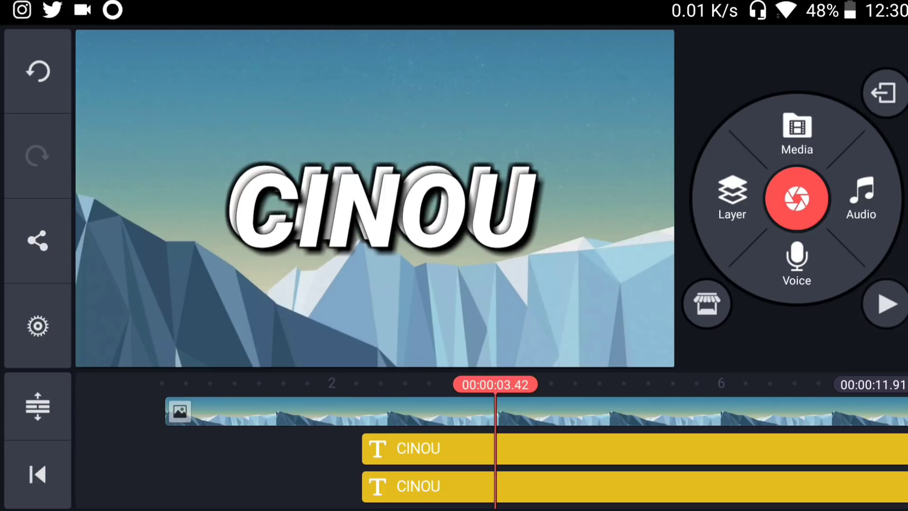
pyautogui.click(417, 486)
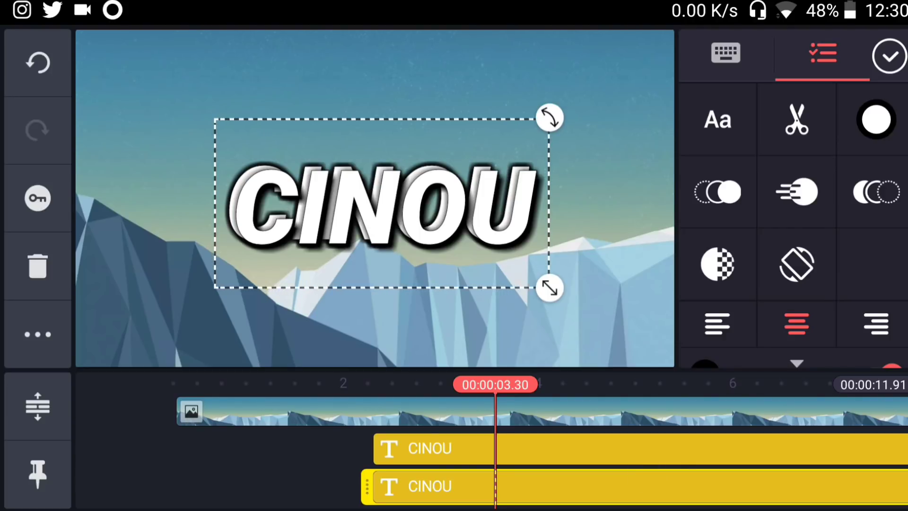
pyautogui.click(37, 334)
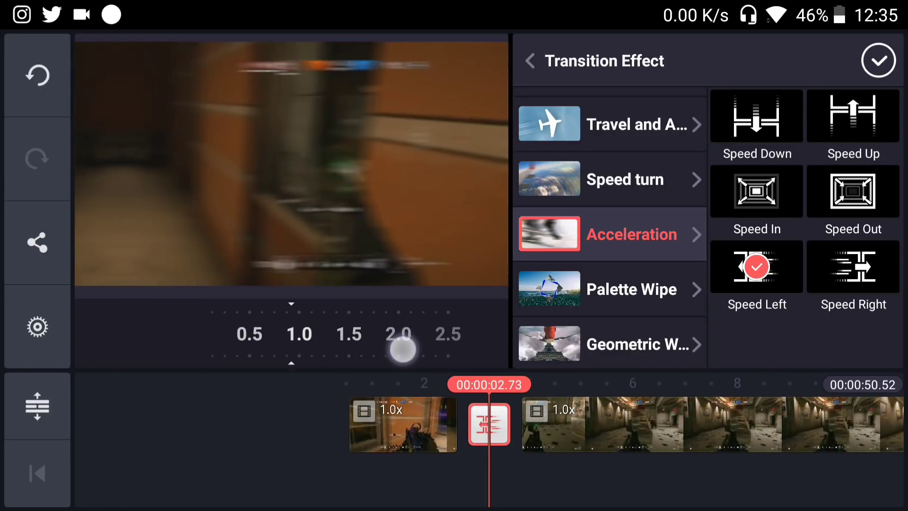
# Step: Apply the Acceleration Speed Left transition between the gameplay clips and move just before it
pyautogui.click(877, 60)
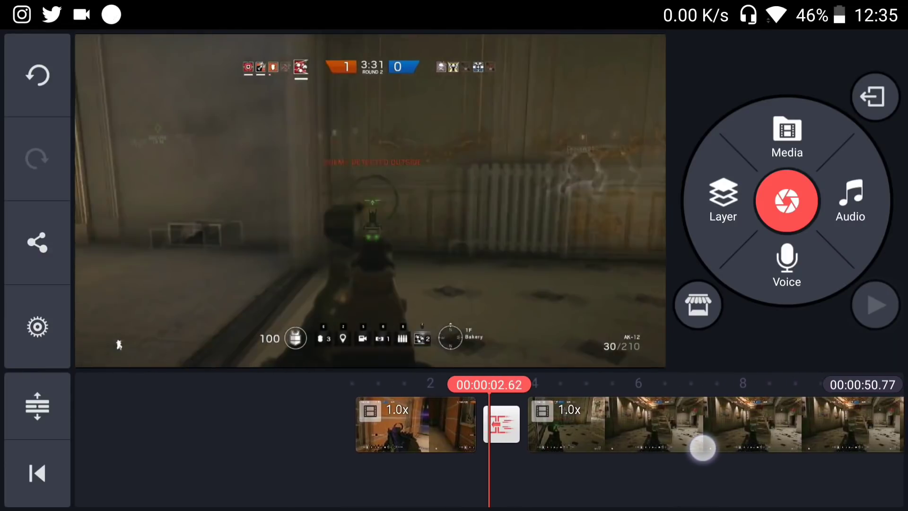
pyautogui.click(874, 305)
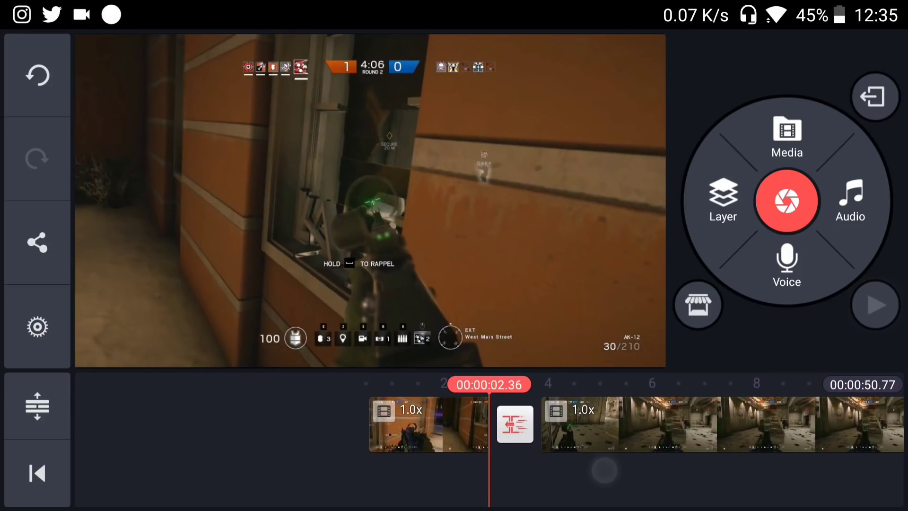
# Step: Add the Whoosh effect from the AA Sound EFFECT folder under the transition and preview it
pyautogui.click(850, 200)
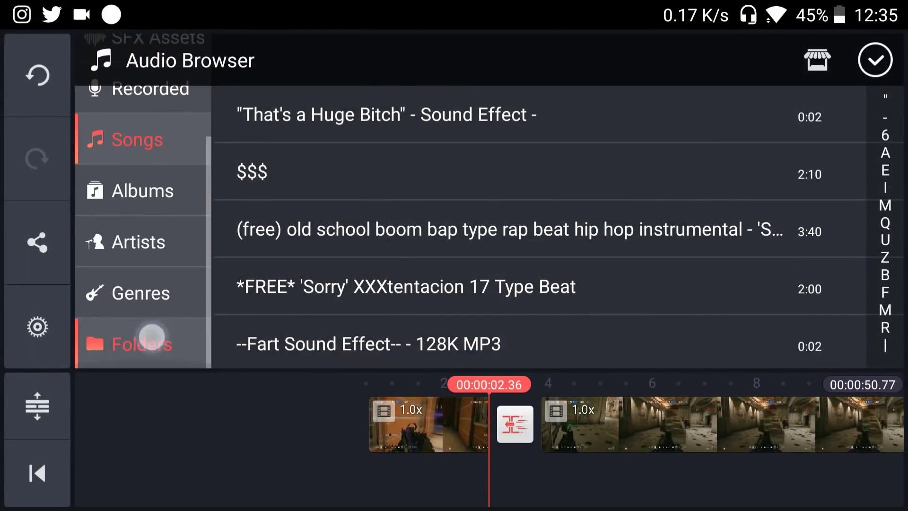
pyautogui.click(142, 344)
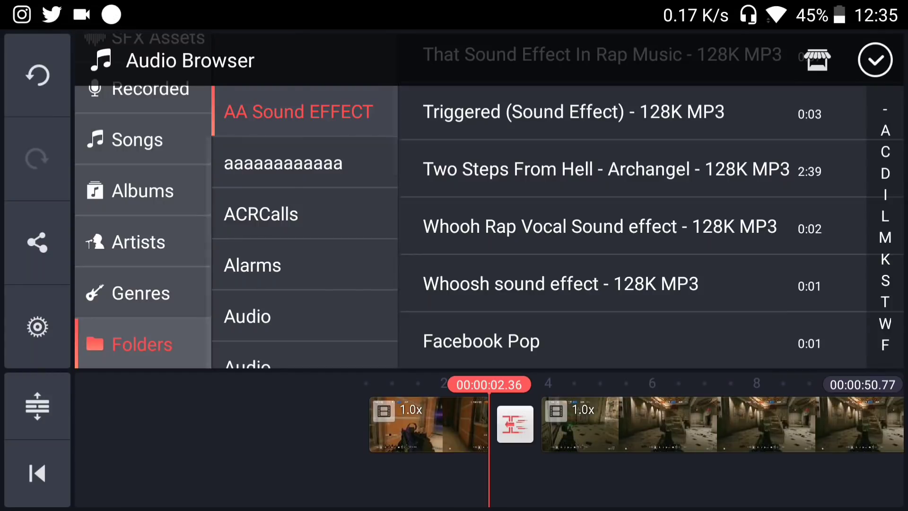
pyautogui.click(560, 284)
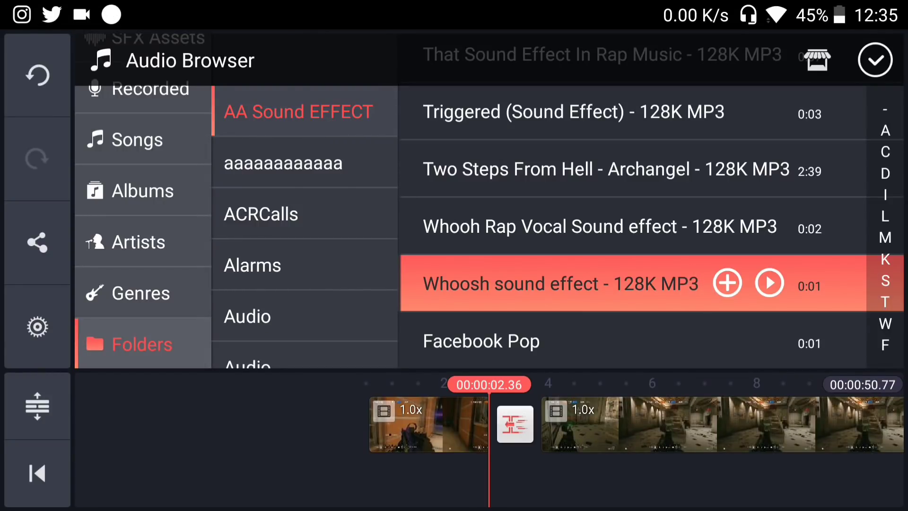
pyautogui.click(727, 283)
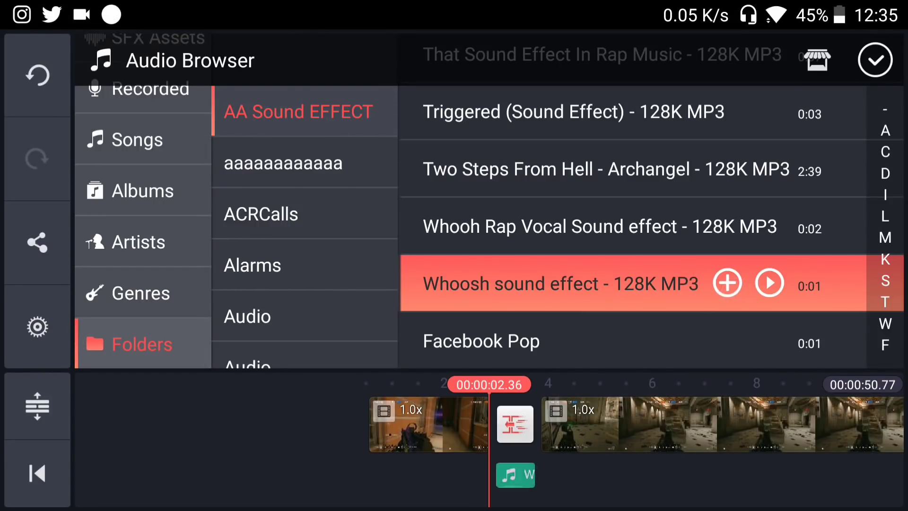
pyautogui.click(875, 59)
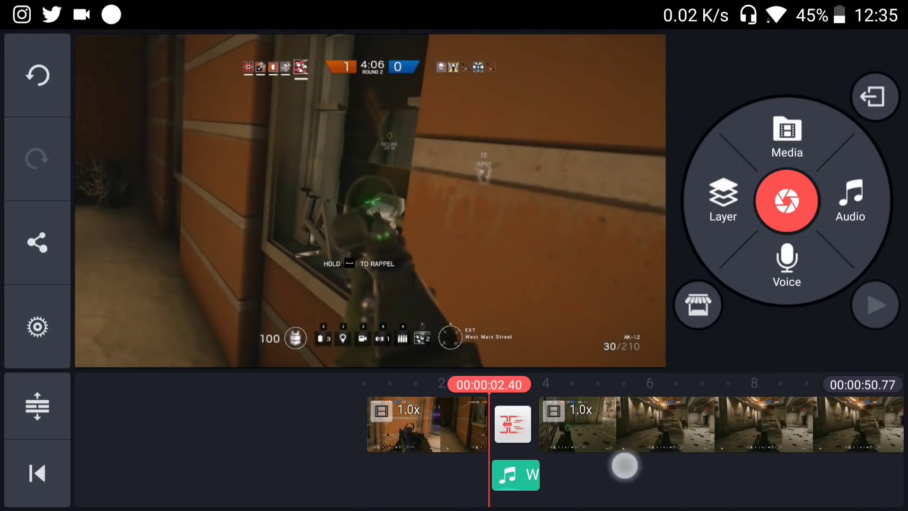
pyautogui.click(874, 304)
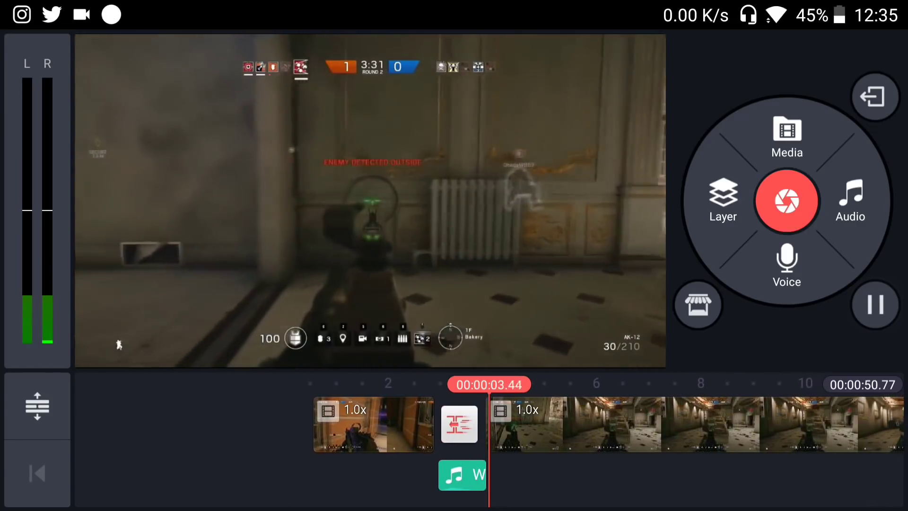
# Step: Boost the whoosh clip's volume to 200% and play the transition once
pyautogui.click(463, 474)
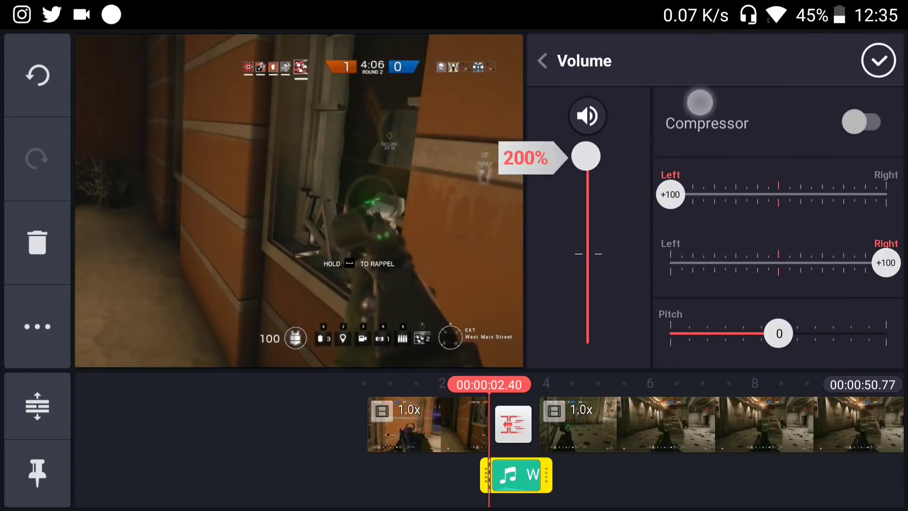
pyautogui.click(878, 61)
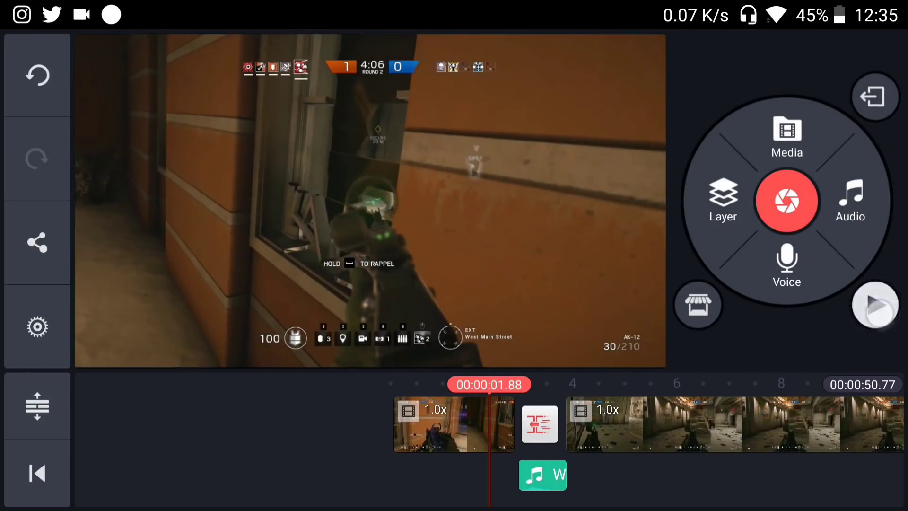
pyautogui.click(874, 305)
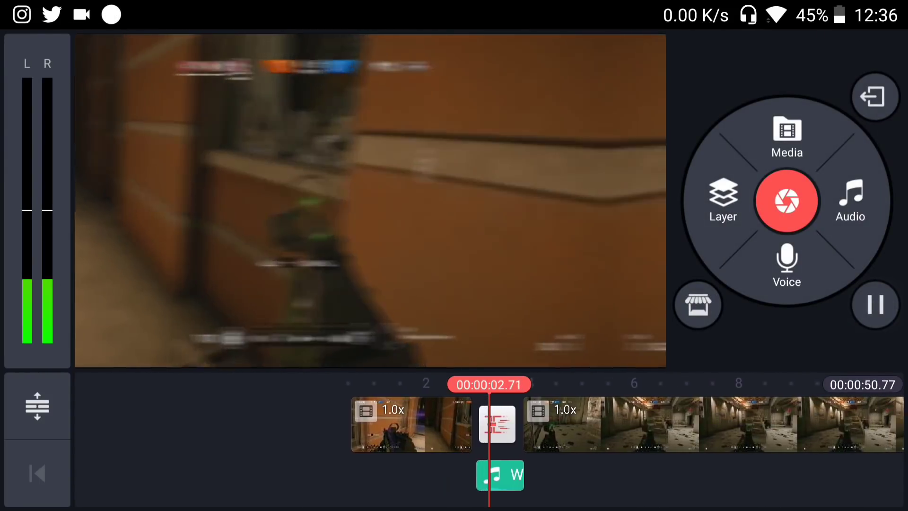
pyautogui.click(875, 306)
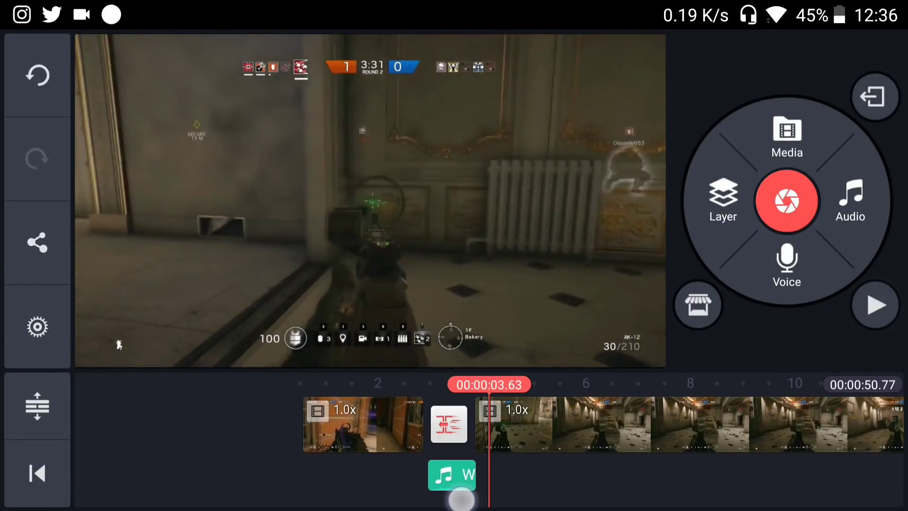
# Step: Replay the transition a few times to check the louder whoosh
pyautogui.click(875, 305)
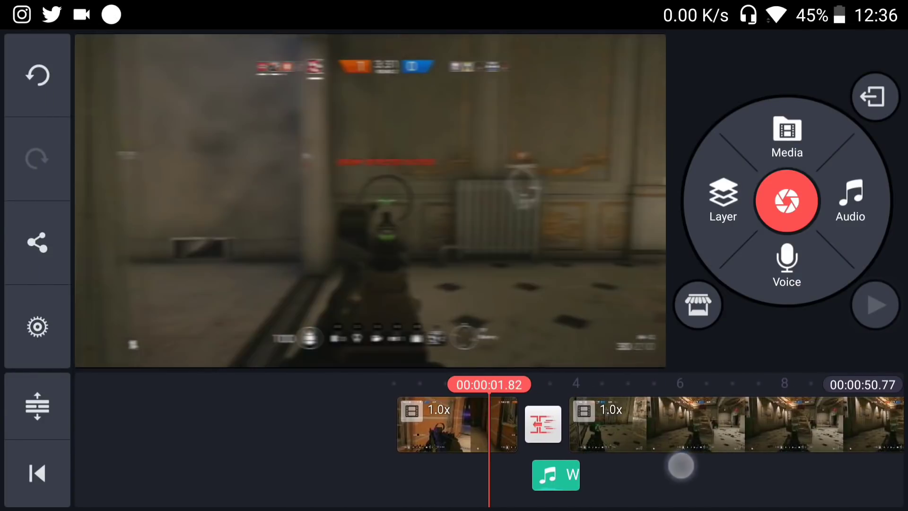
pyautogui.click(873, 305)
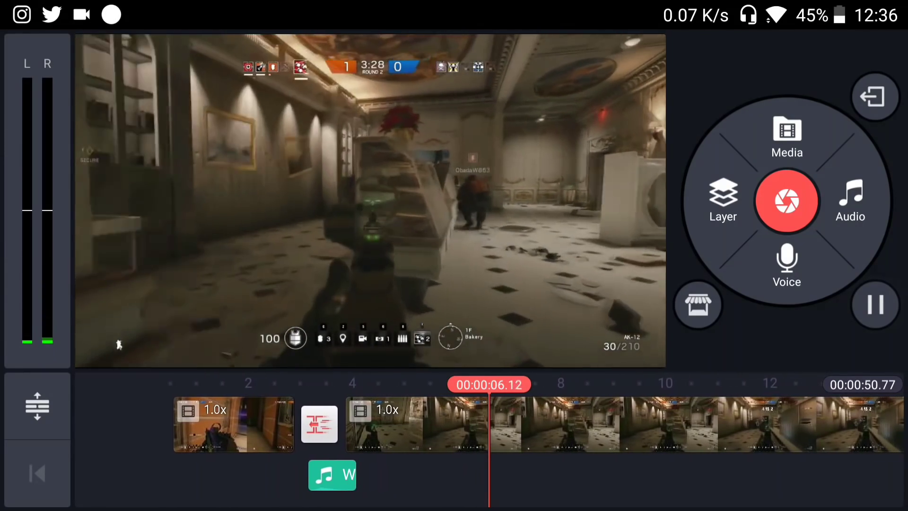
pyautogui.click(873, 305)
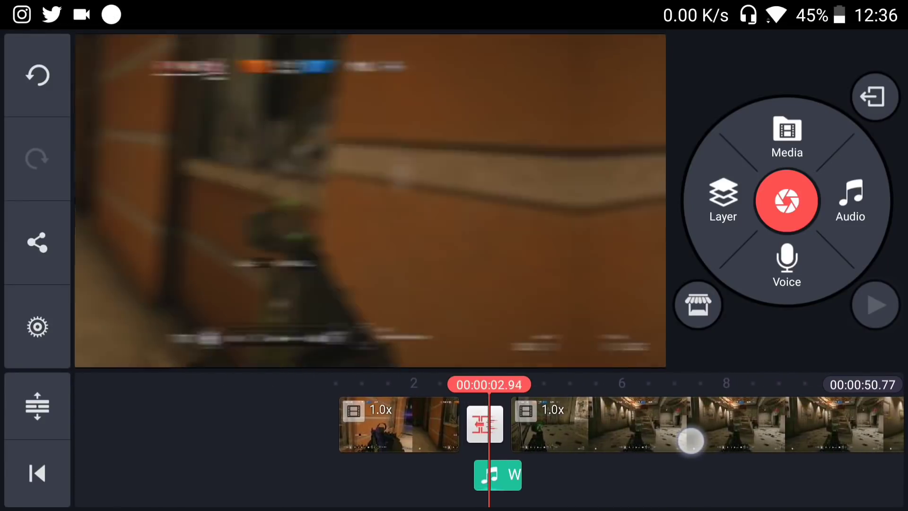
pyautogui.click(874, 304)
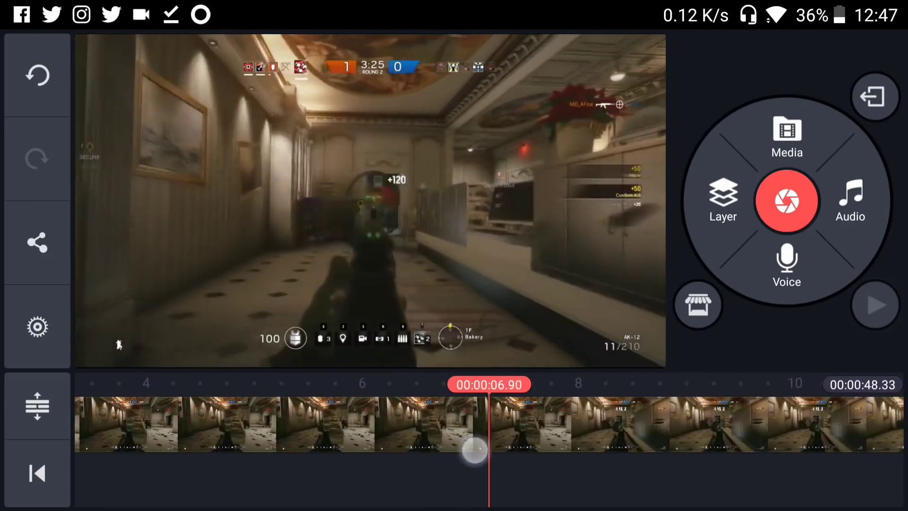
# Step: Add the Subscribe and Like graphic from Favorites as a full-frame layer over the gameplay
pyautogui.click(722, 201)
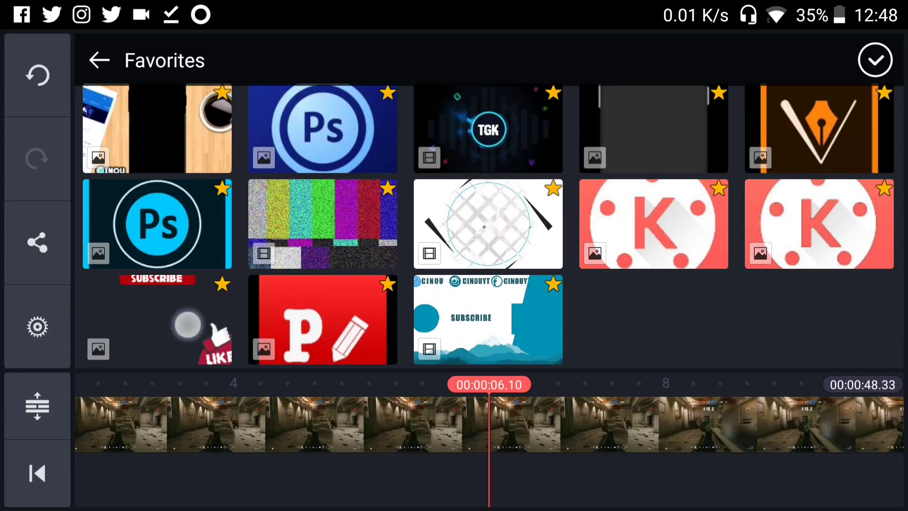
pyautogui.click(156, 319)
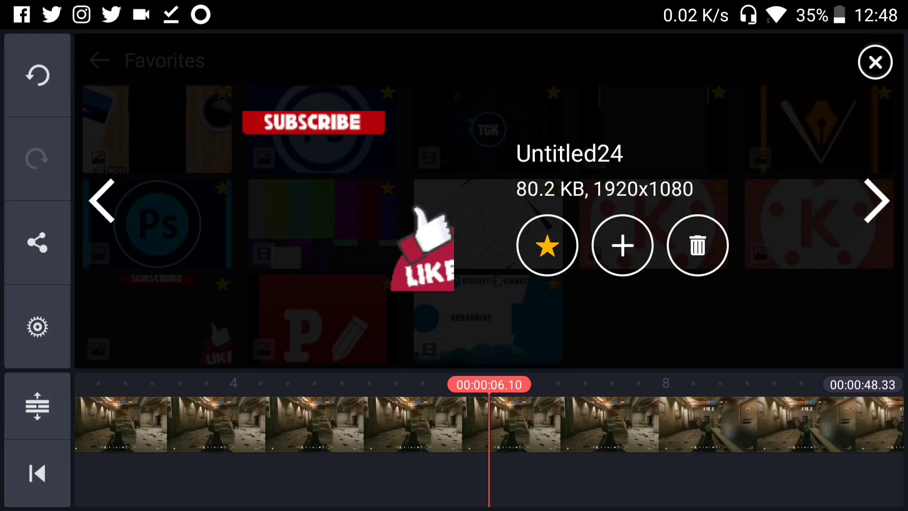
pyautogui.click(622, 245)
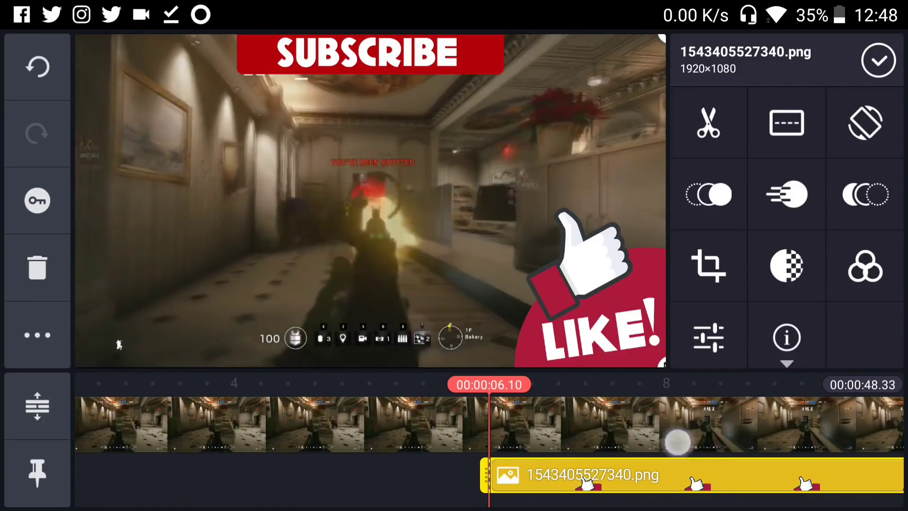
# Step: Give the overlay a Scale Down in-animation and a Scale Up out-animation, then preview
pyautogui.click(709, 194)
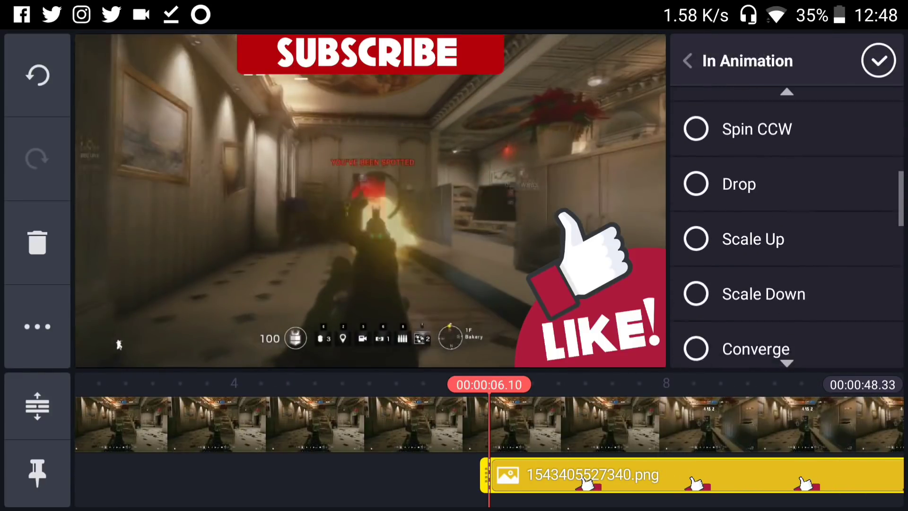
pyautogui.scroll(3)
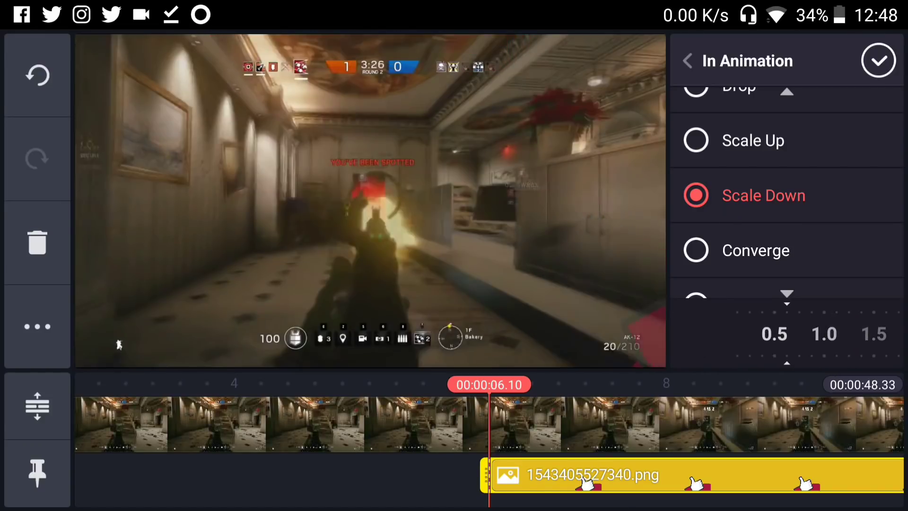
pyautogui.click(824, 334)
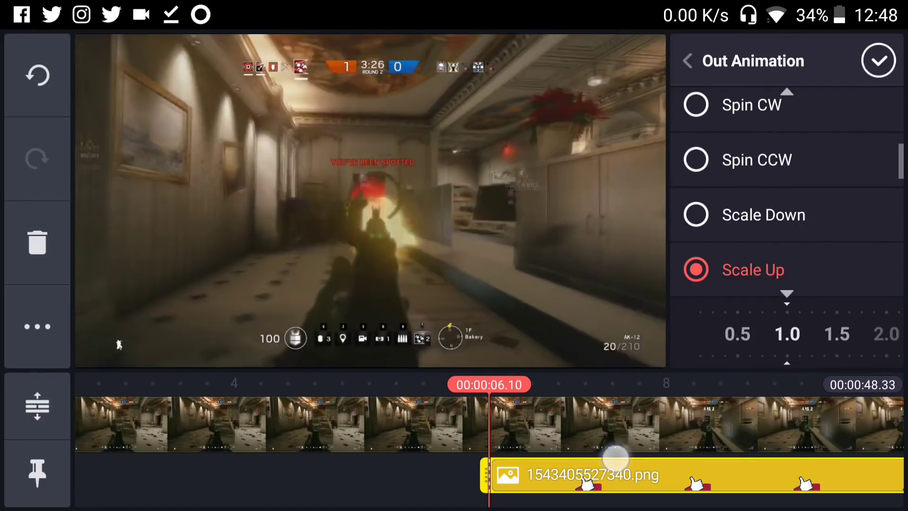
pyautogui.click(877, 60)
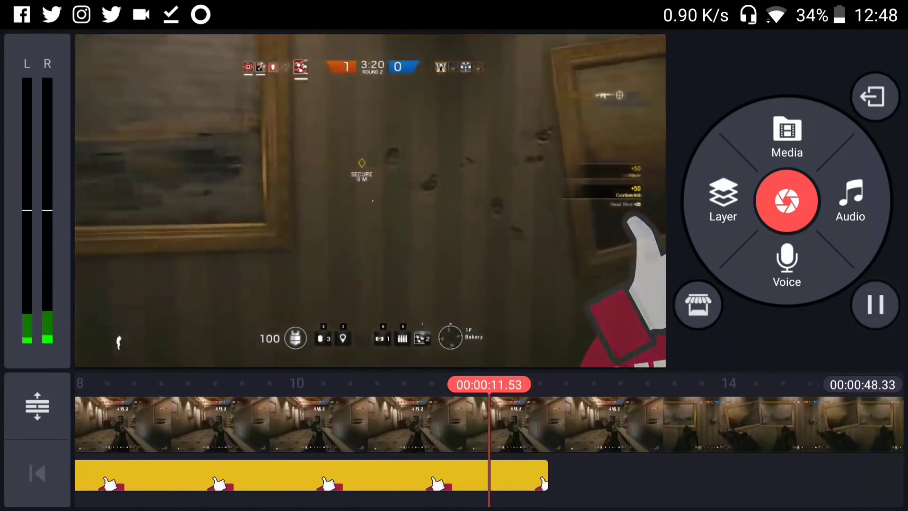
pyautogui.click(874, 305)
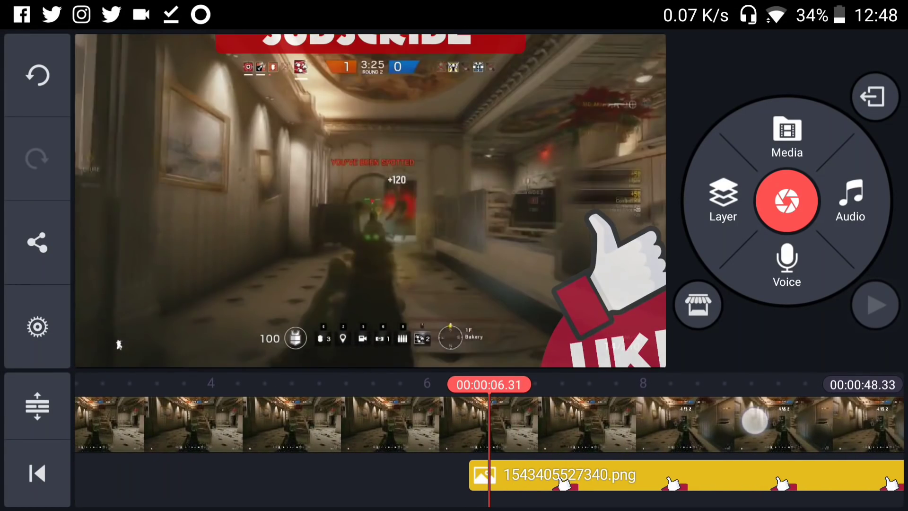
pyautogui.click(875, 306)
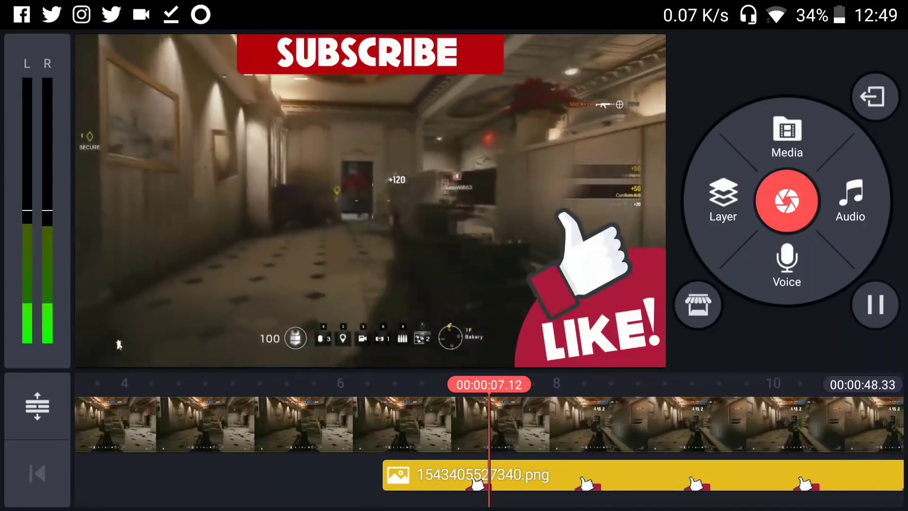